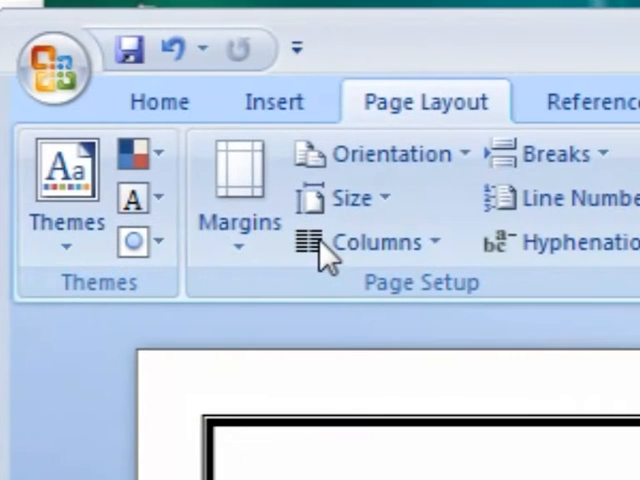
pyautogui.moveTo(228, 168)
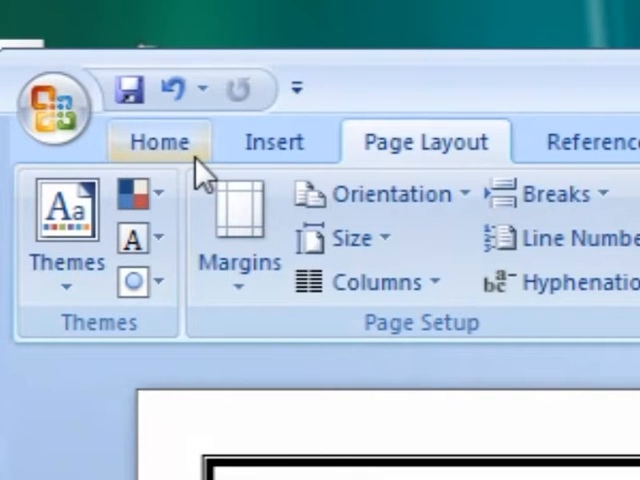
pyautogui.moveTo(190, 160)
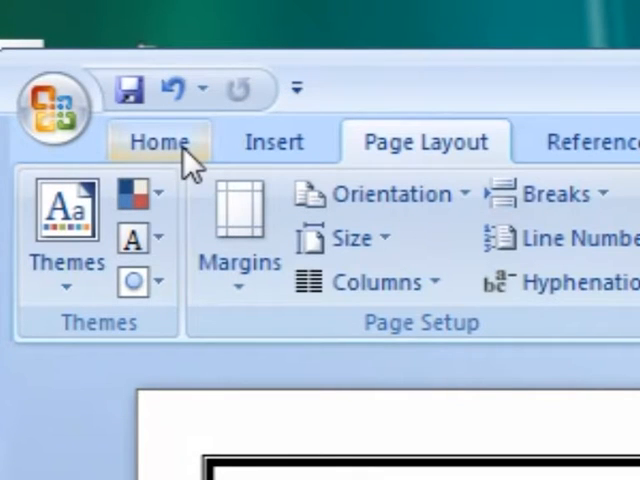
# Browse the Home and Page Layout ribbons, ending back on the Home ribbon
pyautogui.click(156, 140)
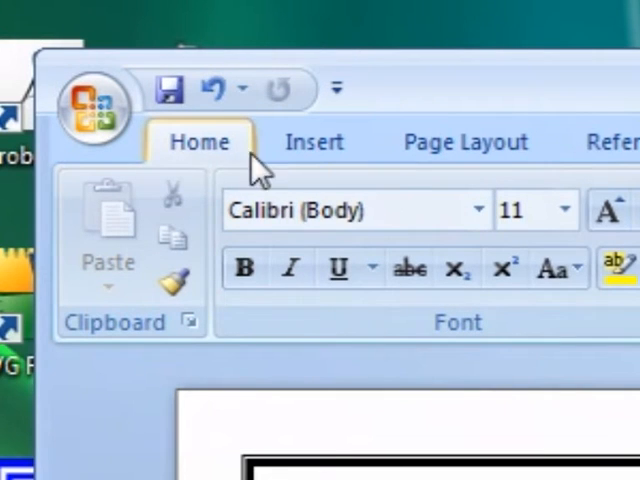
pyautogui.moveTo(220, 164)
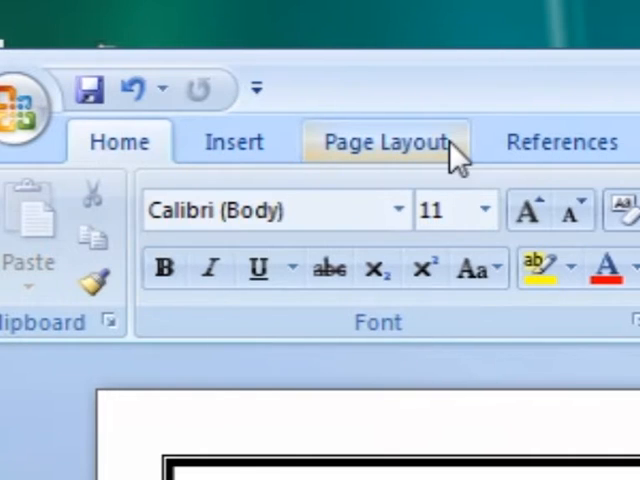
pyautogui.click(384, 140)
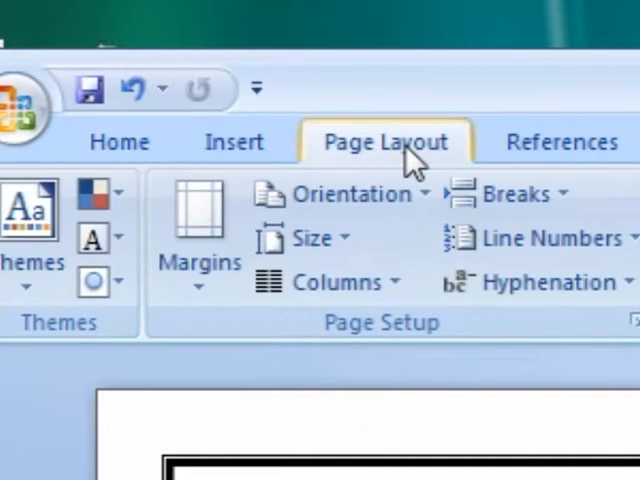
pyautogui.moveTo(402, 176)
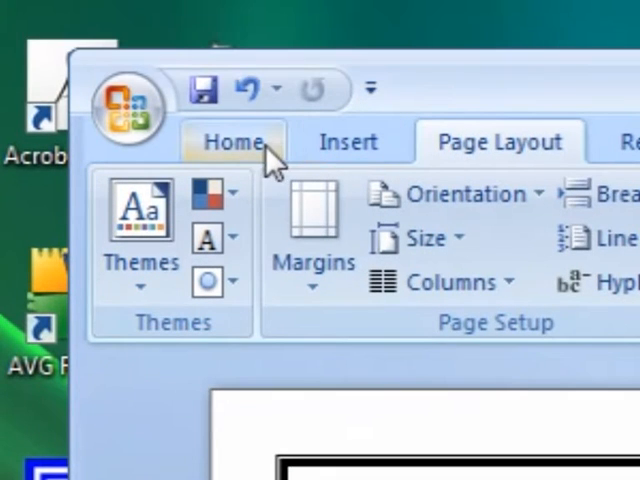
pyautogui.click(234, 140)
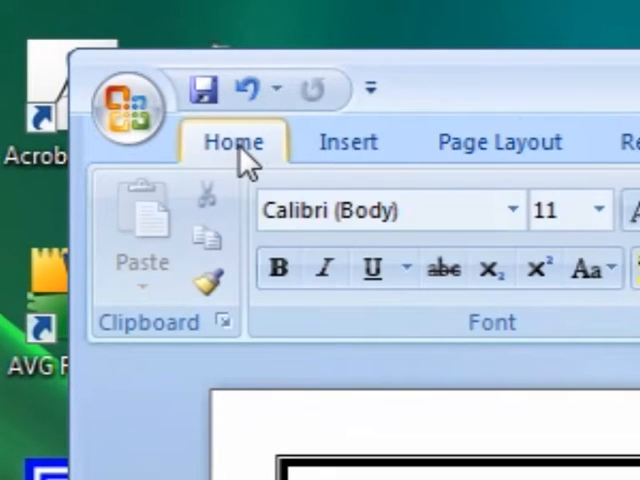
# Create a new blank document, Document1, from the Office button's New command
pyautogui.click(132, 110)
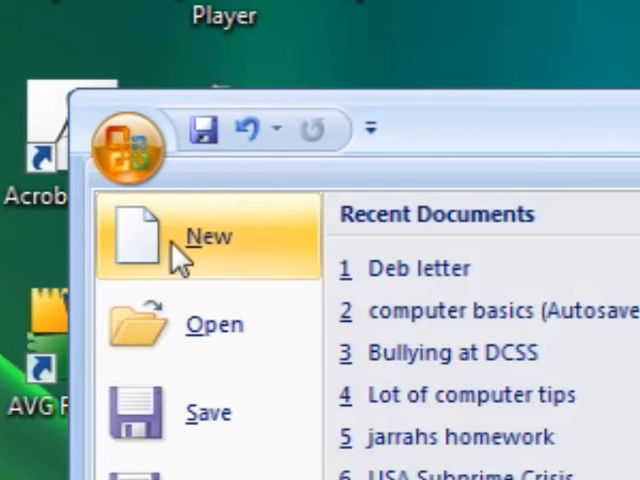
pyautogui.click(210, 236)
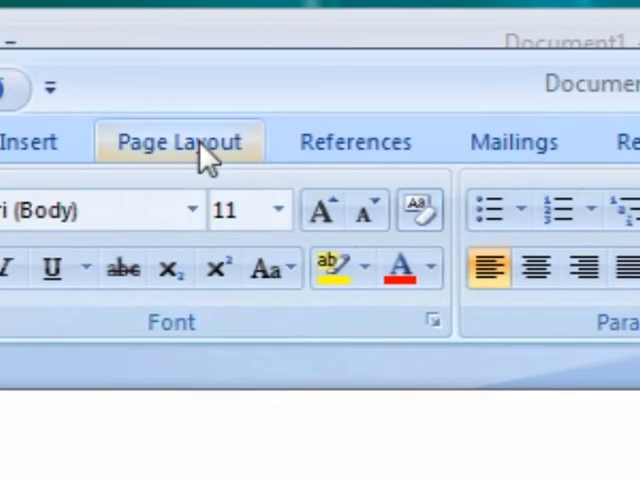
# Show the Page Layout ribbon and bring up the Watermark choices for a diagonal SAMPLE watermark
pyautogui.click(178, 140)
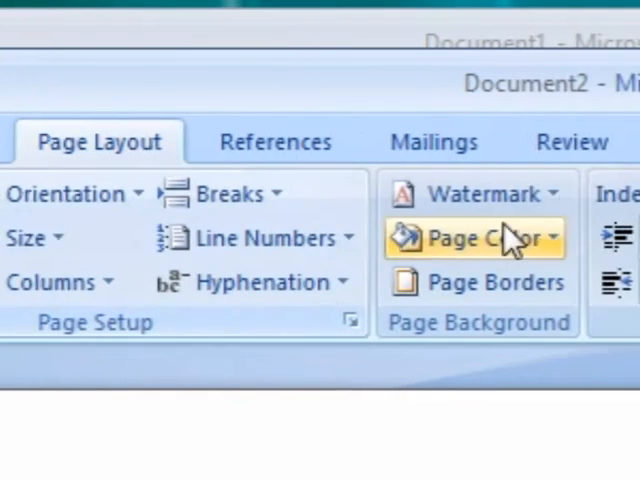
pyautogui.click(470, 194)
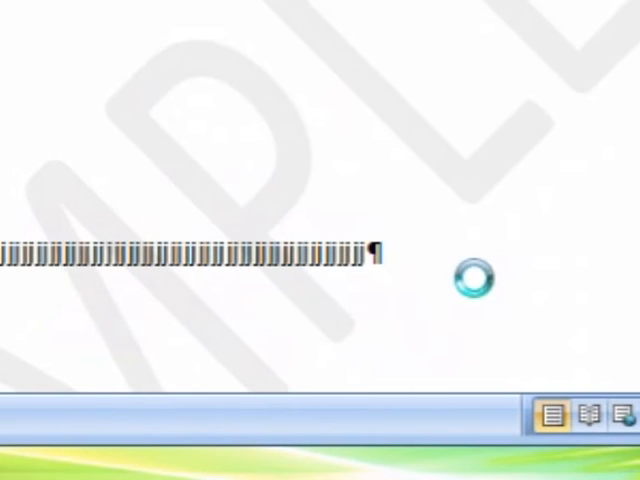
# Add a line of repeated k characters and change the watermark to horizontal DO NOT COPY
pyautogui.write('kkkkkkkkkkkkkkkkkkkkkkkkkkkkkkkkkkkkkkkkkkkkkkk')
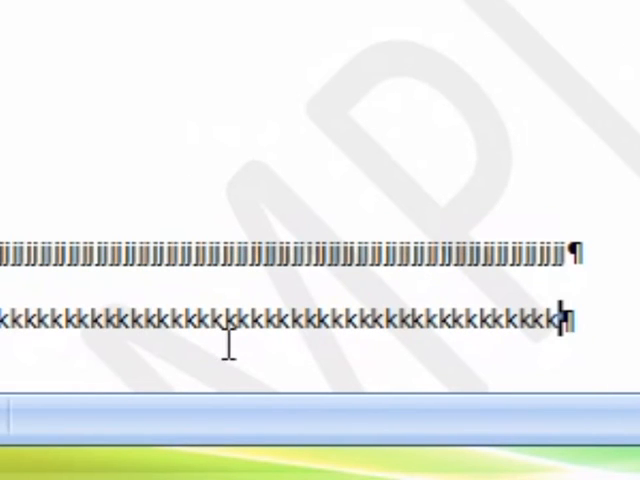
pyautogui.moveTo(388, 244)
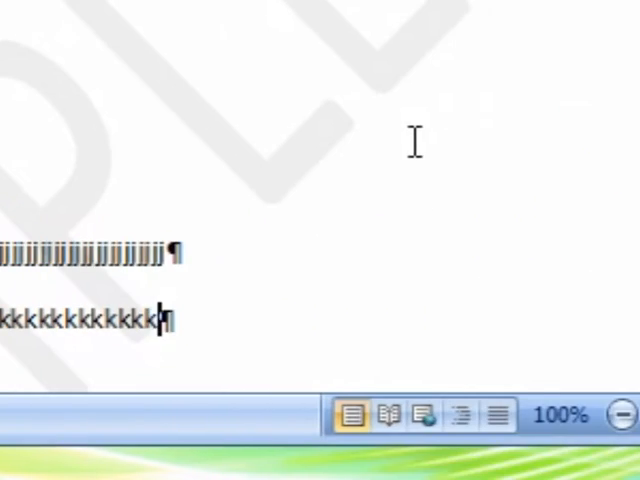
pyautogui.click(116, 154)
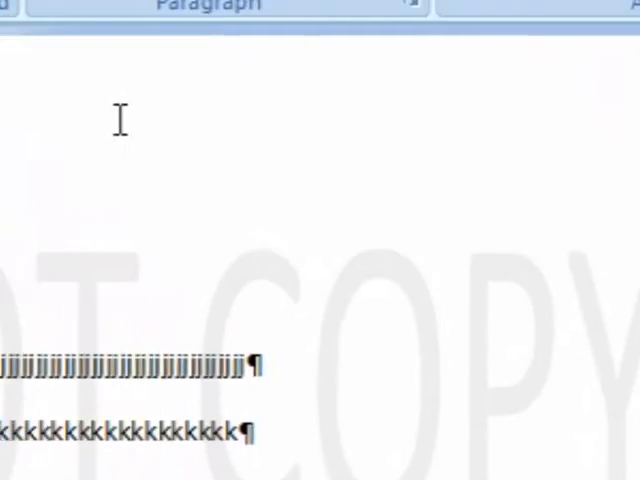
# In Custom Watermark, replace the text with 'Hello' and apply it to the page
pyautogui.click(156, 154)
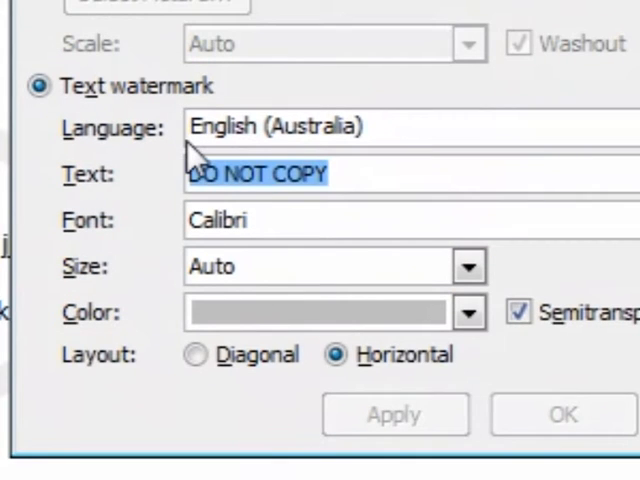
pyautogui.write('A')
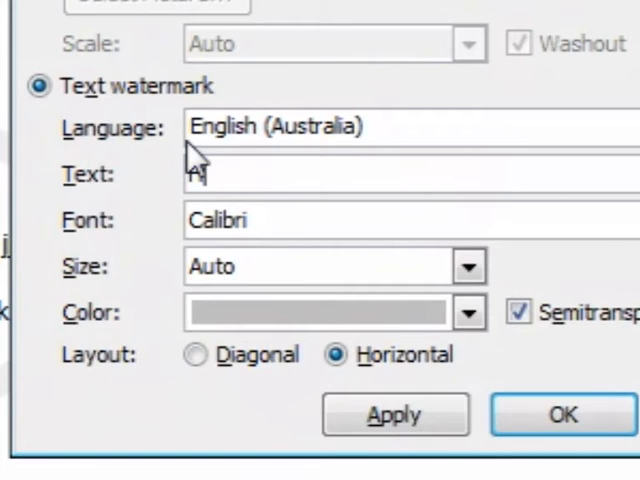
pyautogui.write('ello')
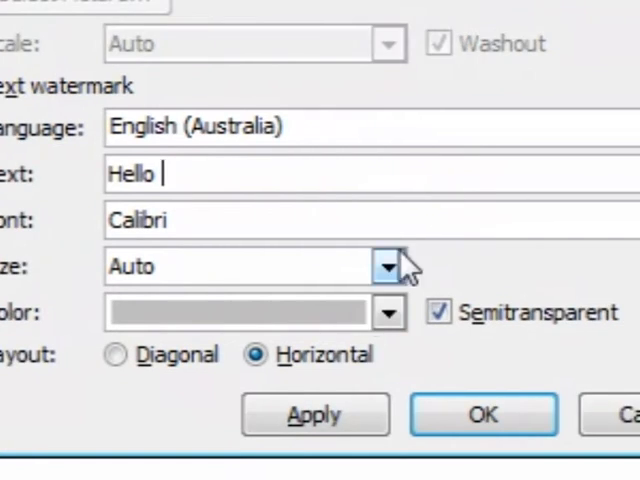
pyautogui.click(316, 412)
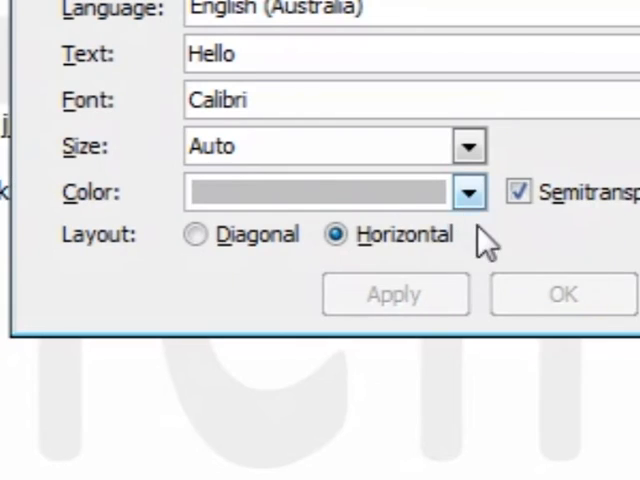
# Set the custom watermark colour to a dark red theme shade
pyautogui.click(468, 192)
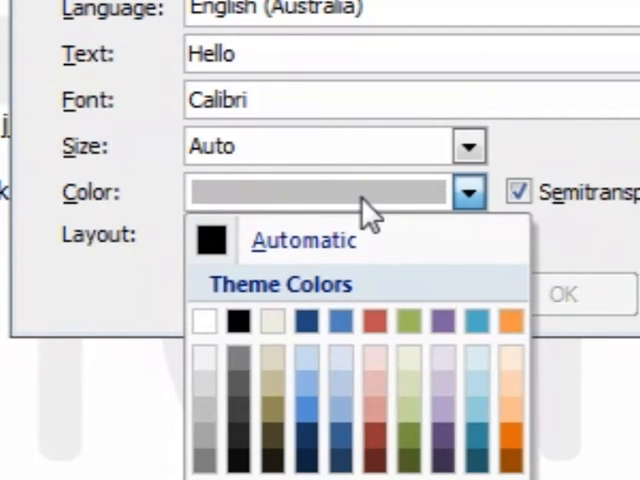
pyautogui.moveTo(372, 216)
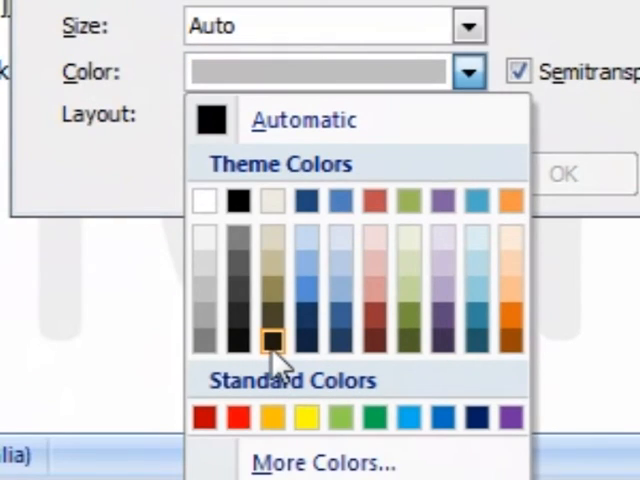
pyautogui.click(272, 340)
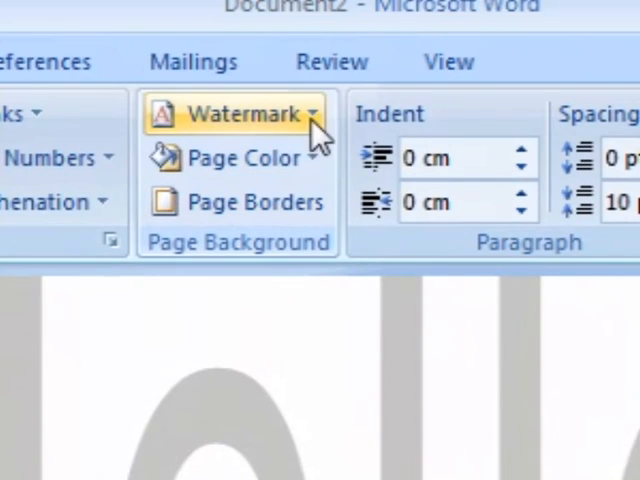
# Make the Hello watermark light pink and diagonal, apply it and close the settings
pyautogui.click(236, 112)
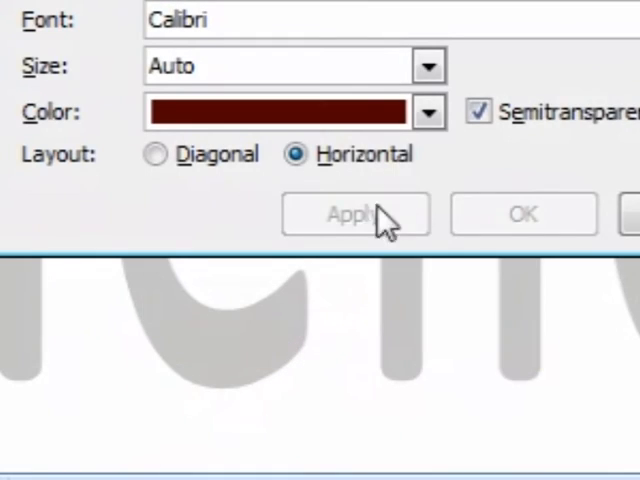
pyautogui.click(428, 112)
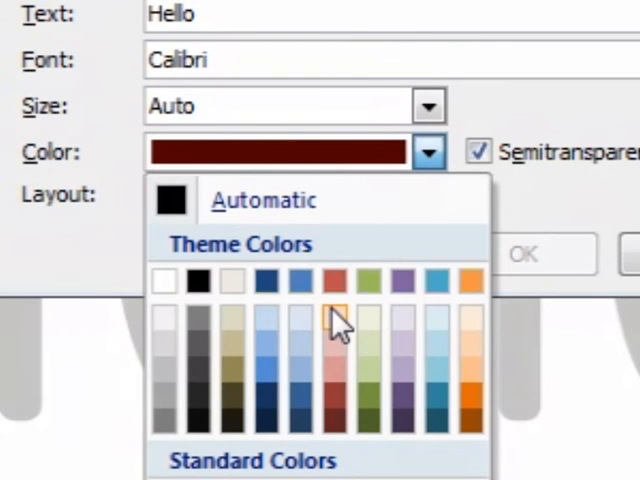
pyautogui.click(336, 316)
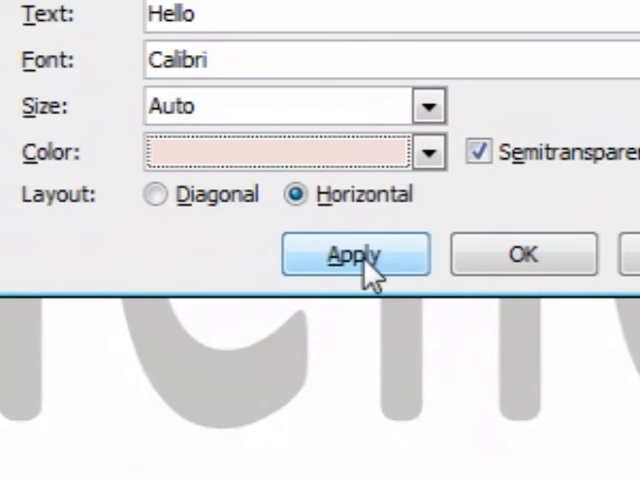
pyautogui.click(156, 194)
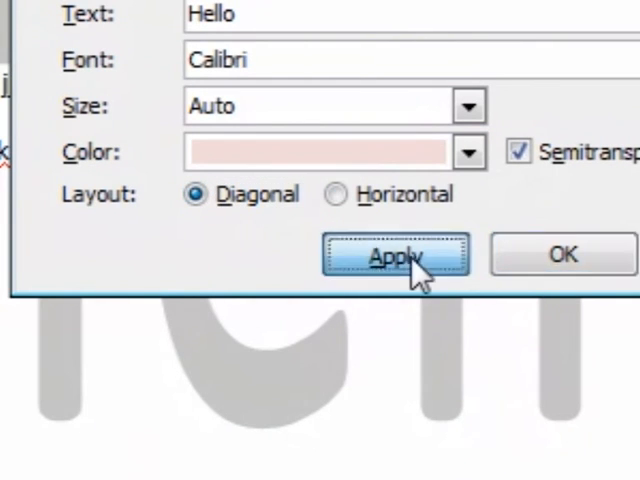
pyautogui.click(396, 256)
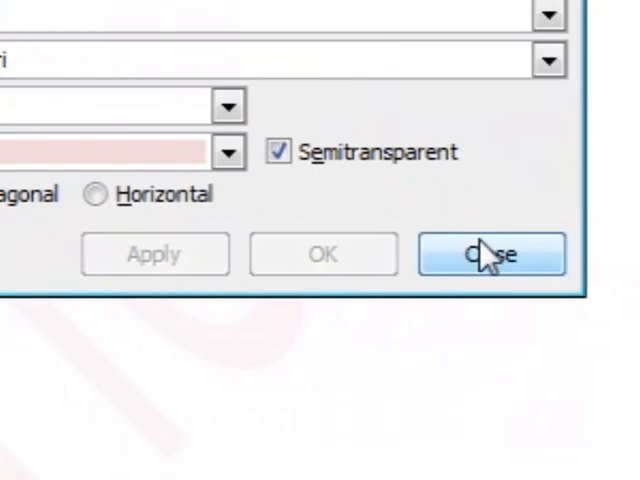
pyautogui.click(490, 254)
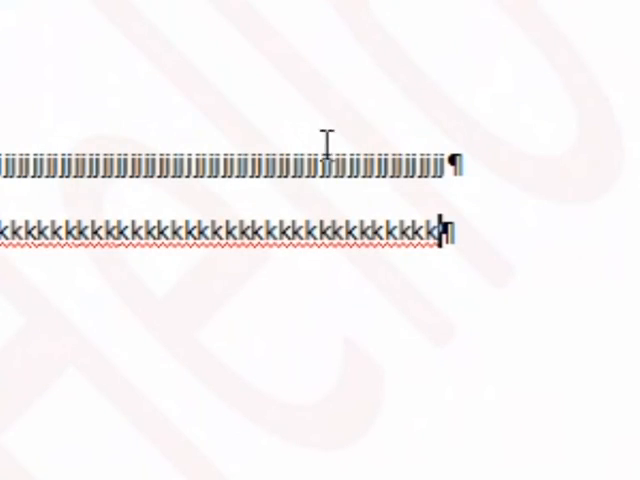
# Bring up the Watermark gallery again, ready for removal
pyautogui.click(112, 152)
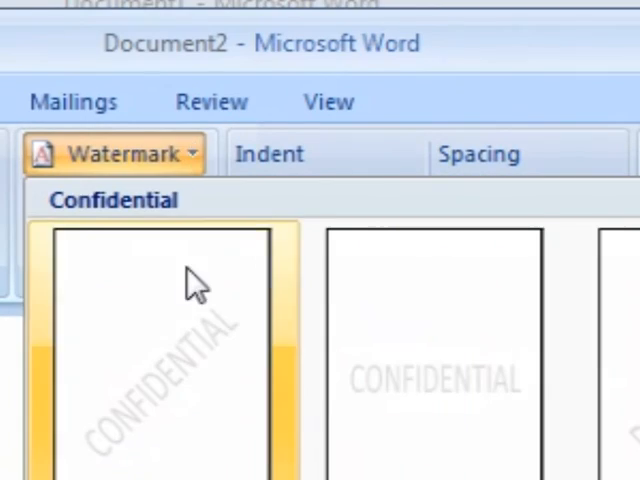